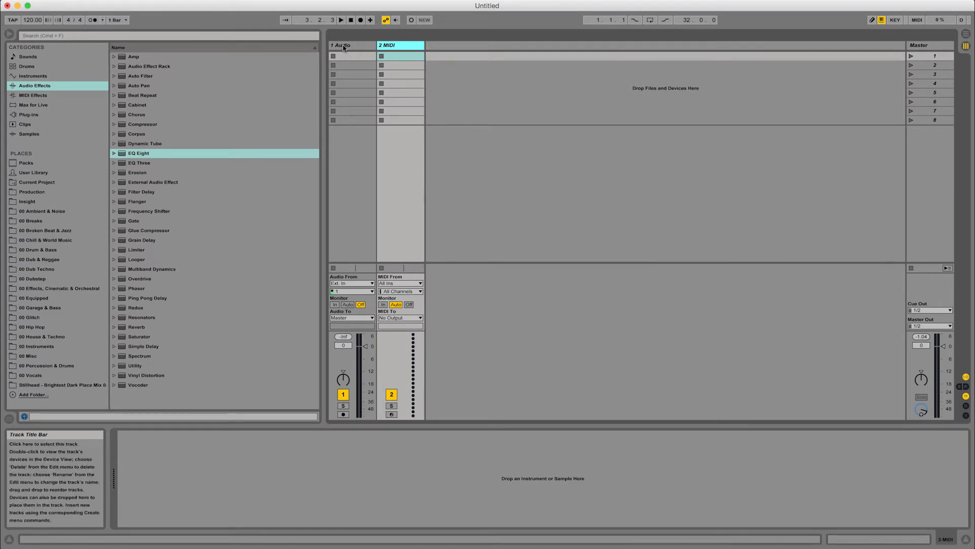
Select the 1 Audio track (via the MIDI track) so the Compressor lands on it
{"action": "left_click", "coordinate": [348, 46]}
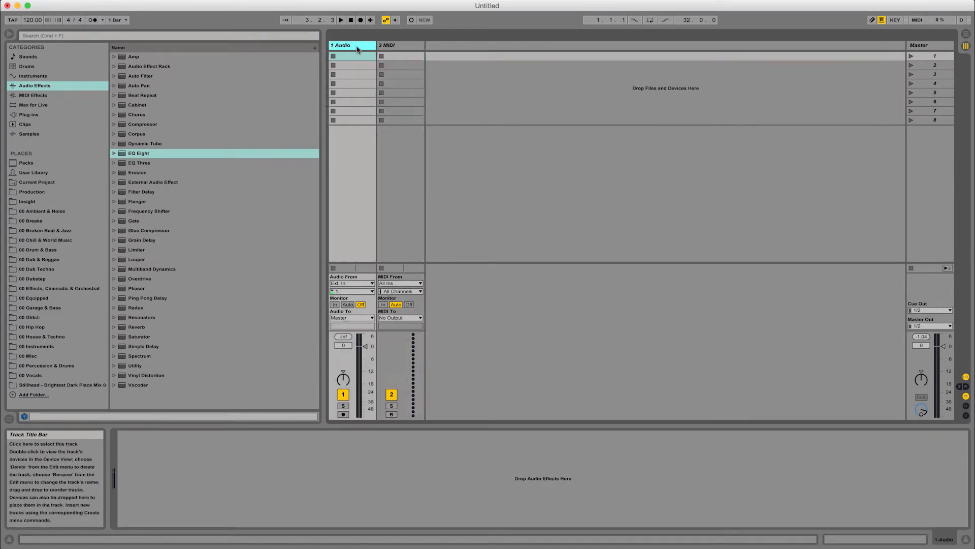
{"action": "left_click", "coordinate": [398, 45]}
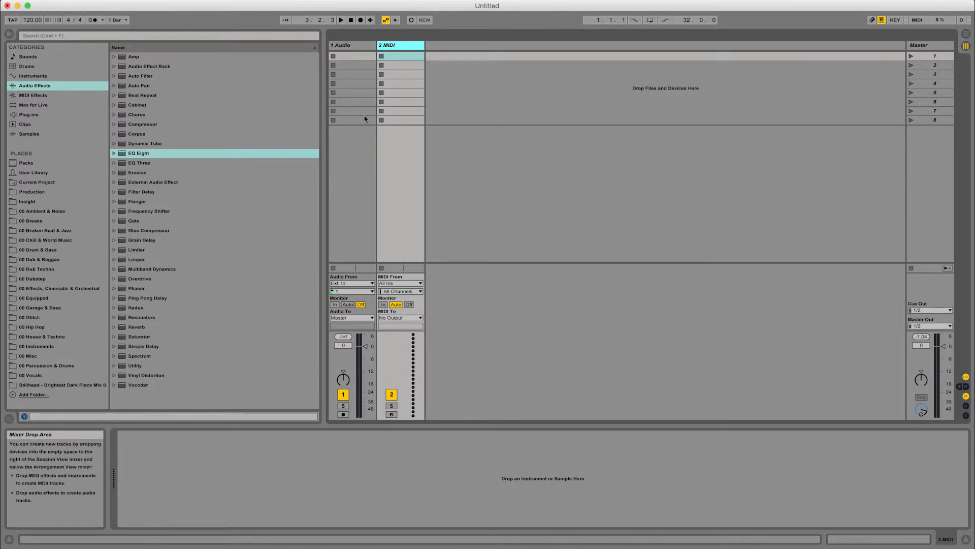
{"action": "left_click", "coordinate": [349, 45]}
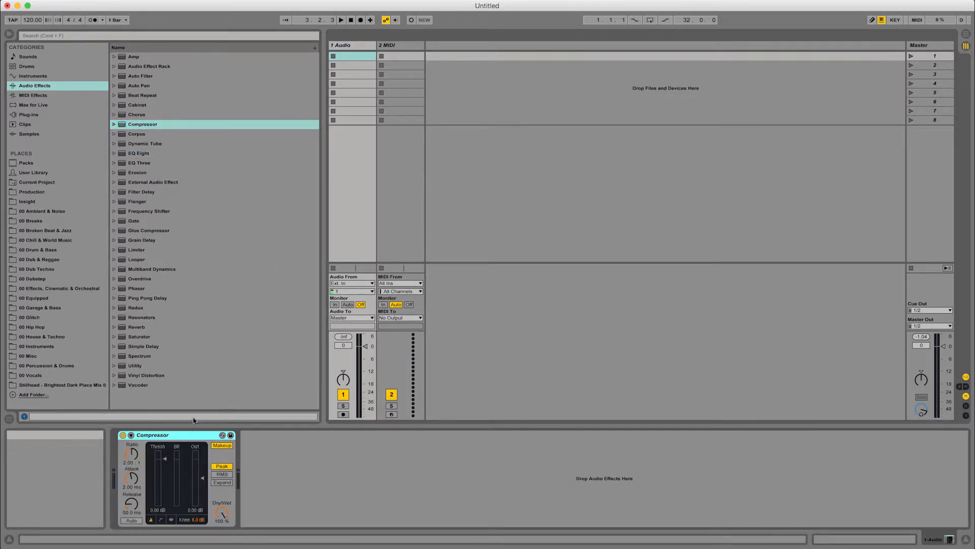
Select the MIDI track to replace it with audio tracks up to four
{"action": "left_click", "coordinate": [397, 46]}
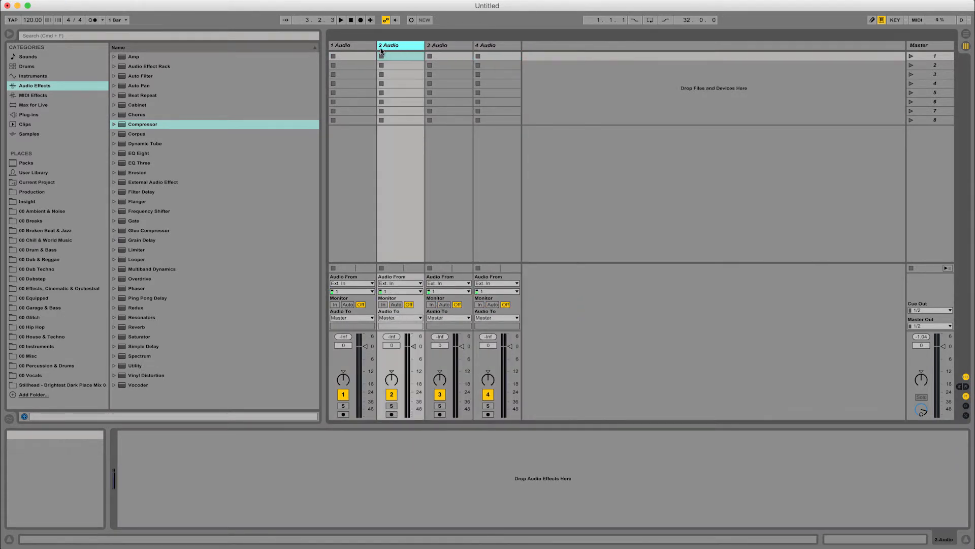
Set the audio tracks to -6 dB and drag the Master volume down to -7 dB
{"action": "left_click", "coordinate": [498, 54]}
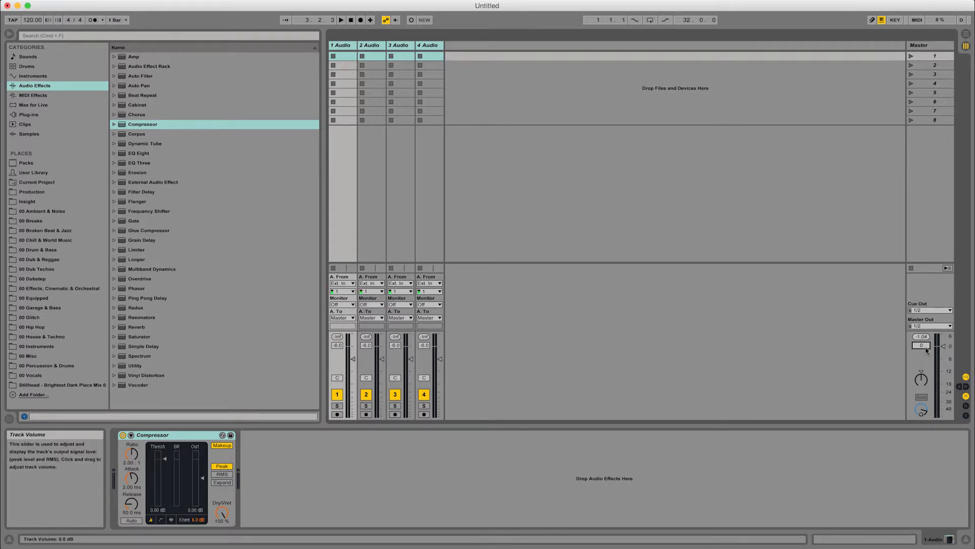
{"action": "left_click_drag", "start_coordinate": [943, 345], "coordinate": [943, 358]}
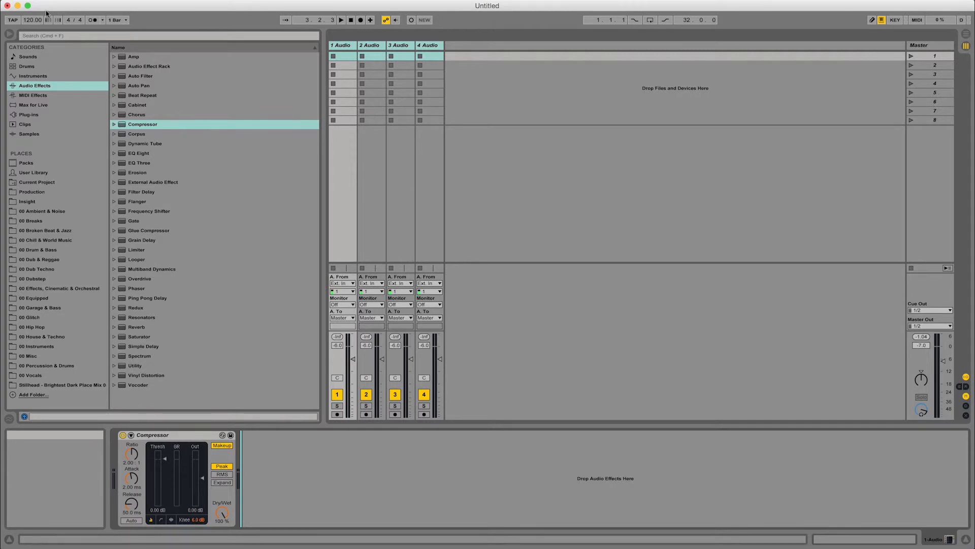
{"action": "left_click", "coordinate": [29, 10]}
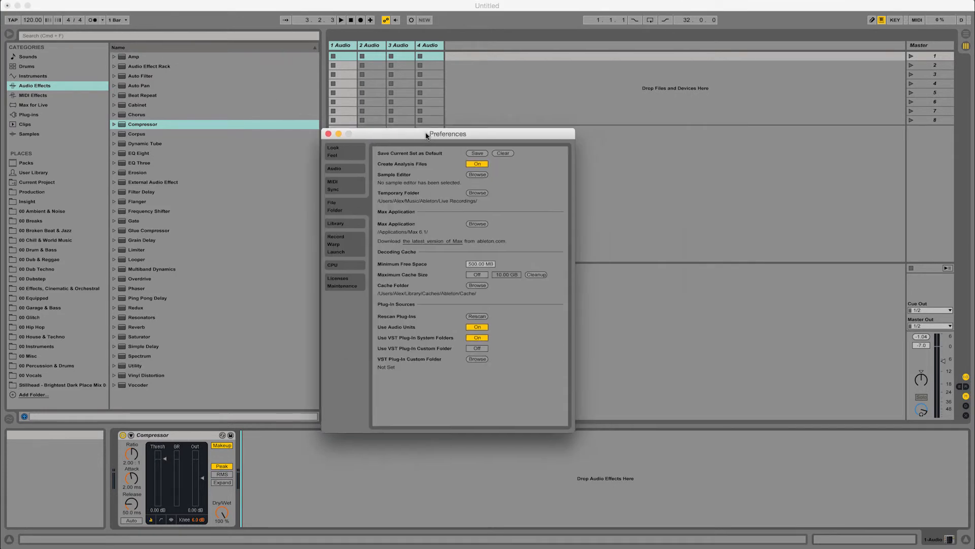
Save the current set as the default Live Set in File/Folder and close Preferences
{"action": "left_click_drag", "start_coordinate": [448, 133], "coordinate": [431, 131]}
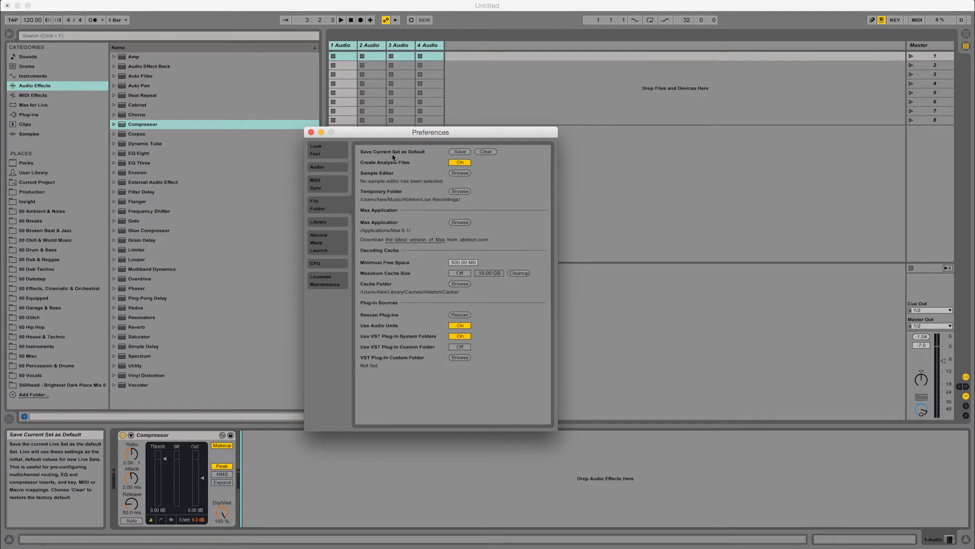
{"action": "mouse_move", "coordinate": [433, 154]}
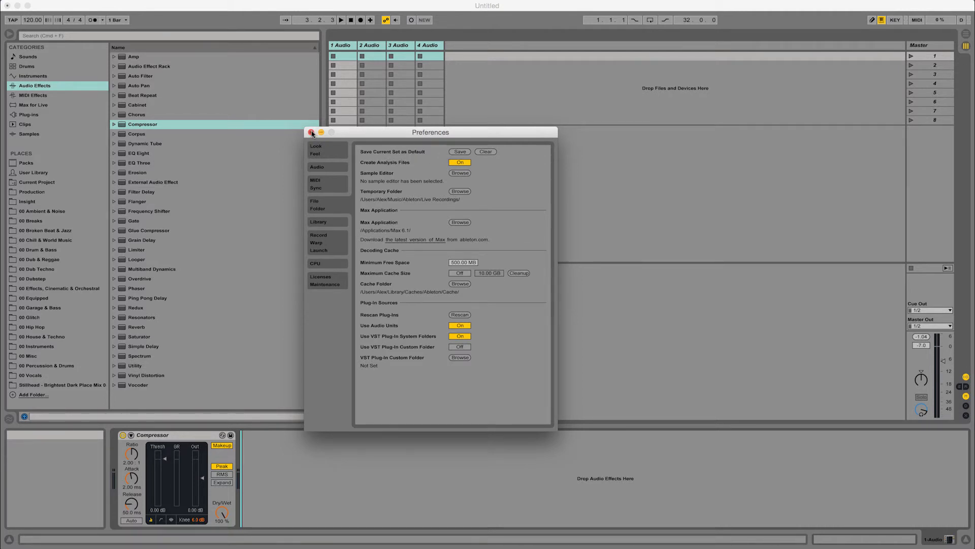
{"action": "left_click", "coordinate": [310, 132]}
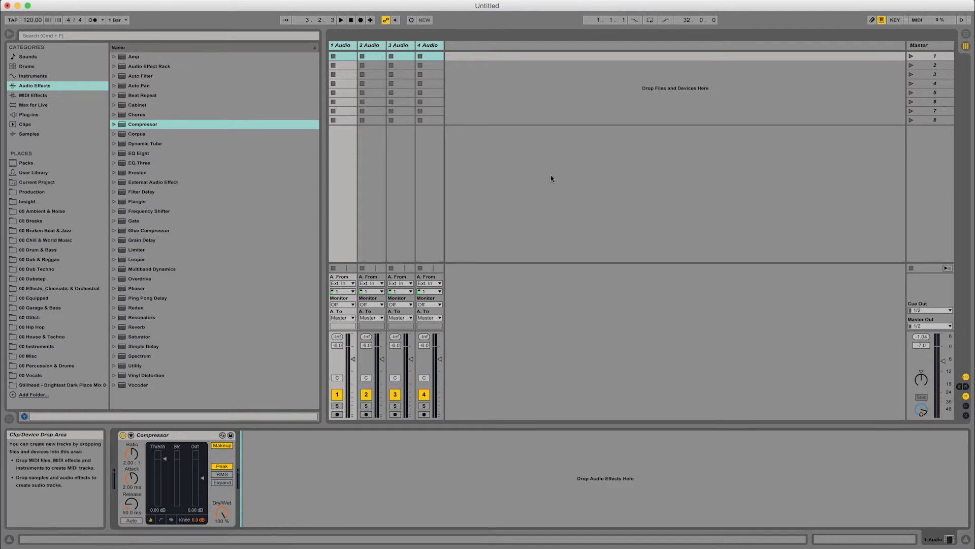
{"action": "mouse_move", "coordinate": [456, 220]}
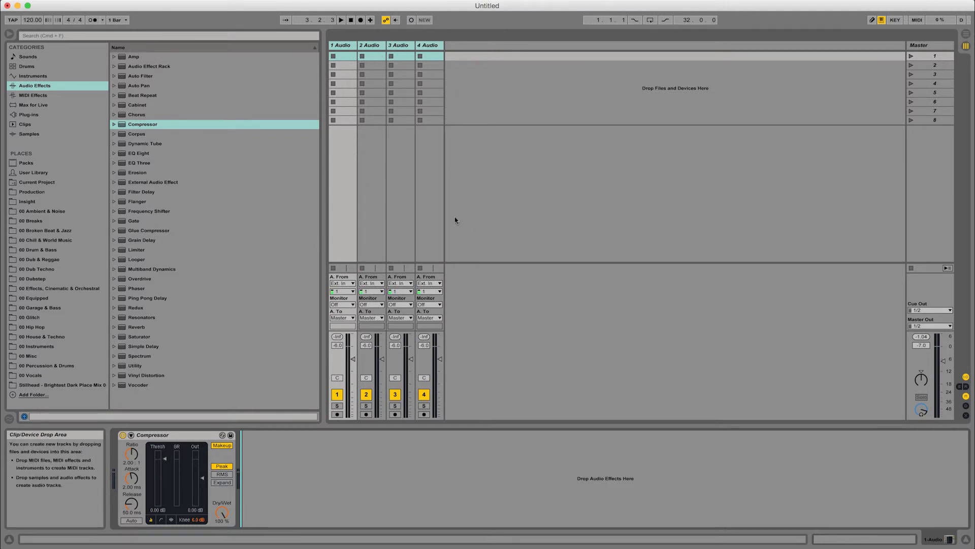